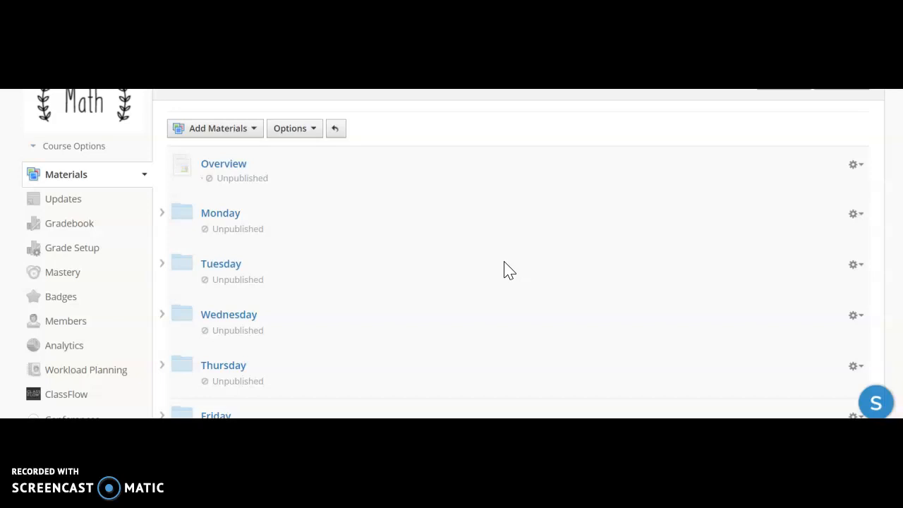
{"action": "mouse_move", "coordinate": [490, 280]}
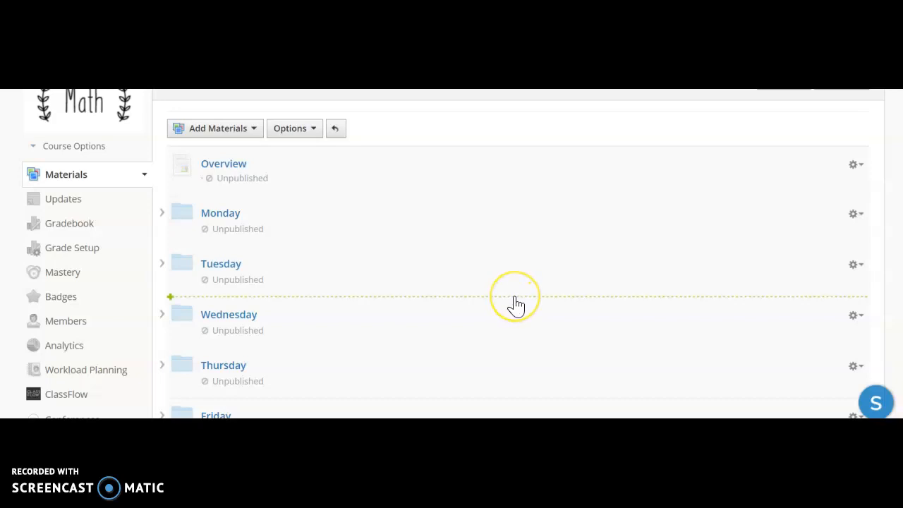
{"action": "mouse_move", "coordinate": [515, 137]}
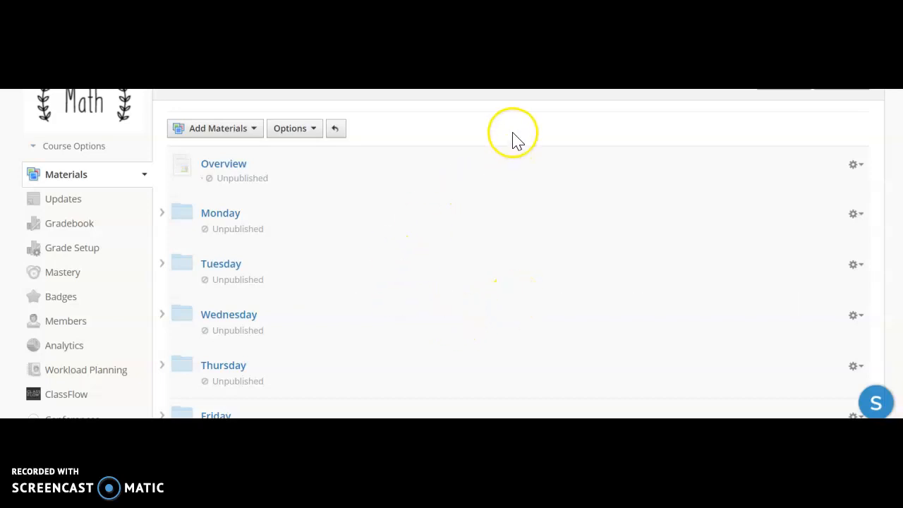
{"action": "mouse_move", "coordinate": [338, 219]}
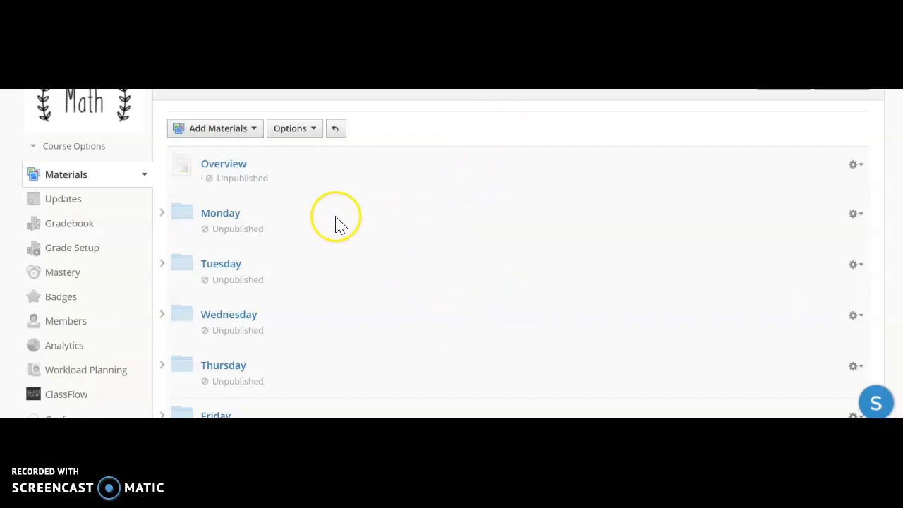
{"action": "mouse_move", "coordinate": [532, 114]}
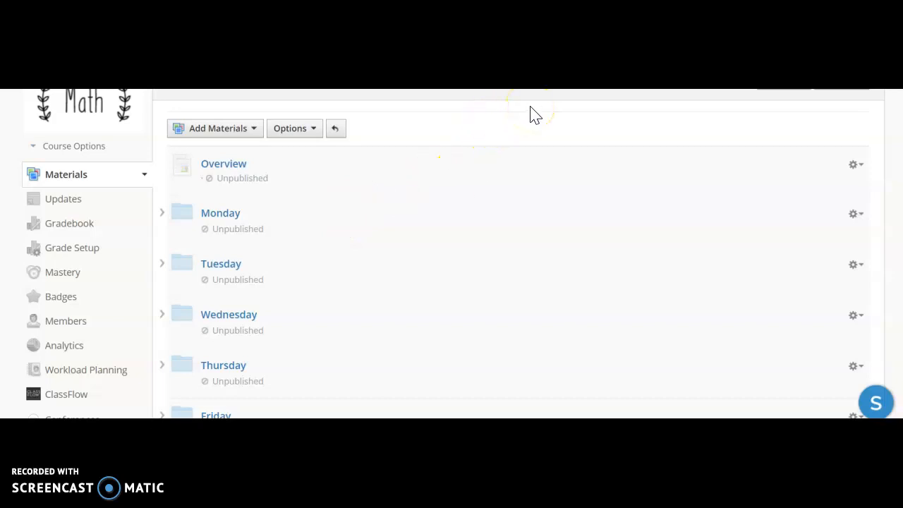
{"action": "mouse_move", "coordinate": [539, 113]}
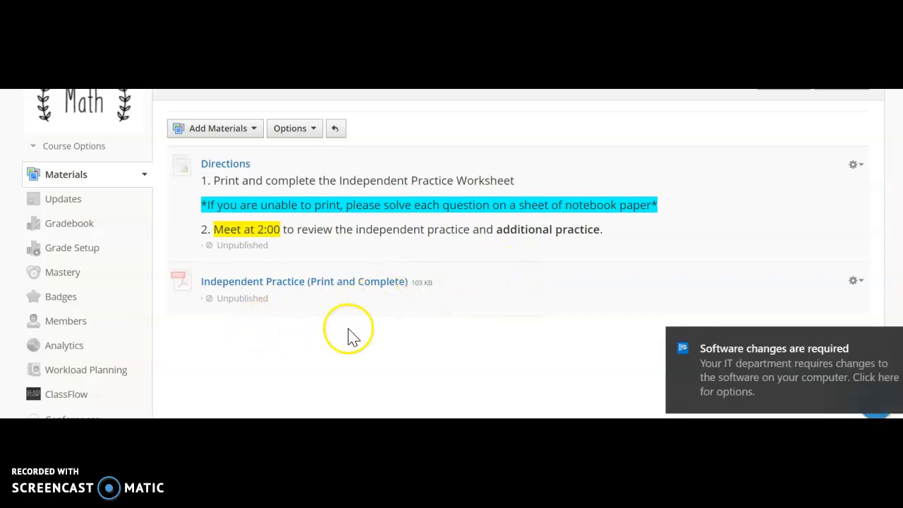
{"action": "mouse_move", "coordinate": [885, 338]}
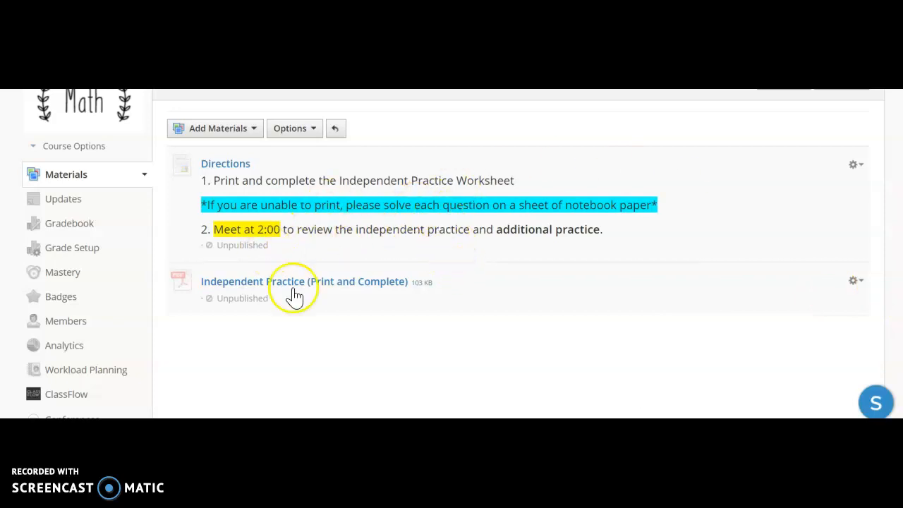
{"action": "mouse_move", "coordinate": [452, 250]}
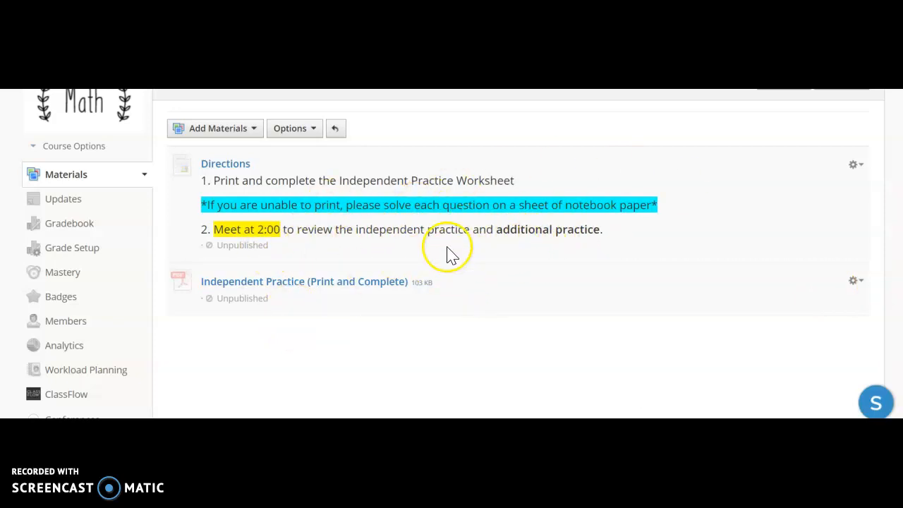
{"action": "mouse_move", "coordinate": [441, 342]}
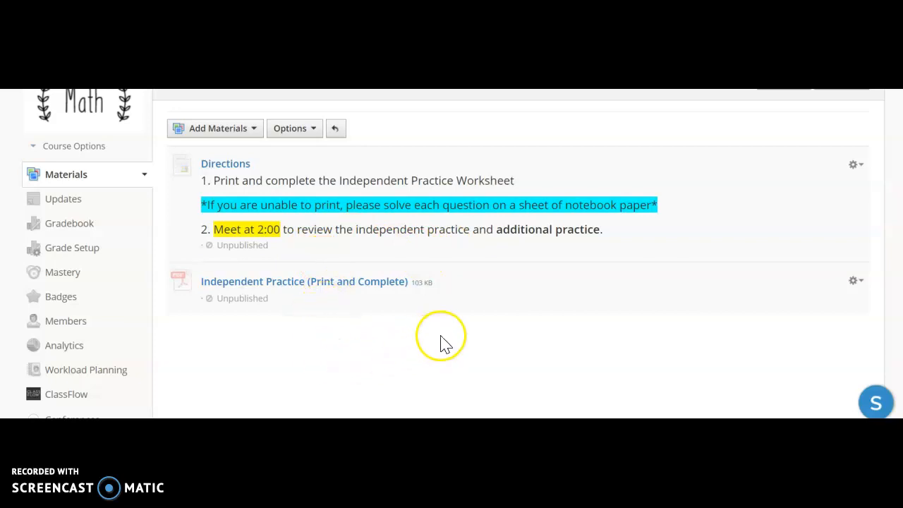
Open the Tuesday folder and scroll through its materials to the embedded Teacher Video
{"action": "left_click", "coordinate": [304, 281]}
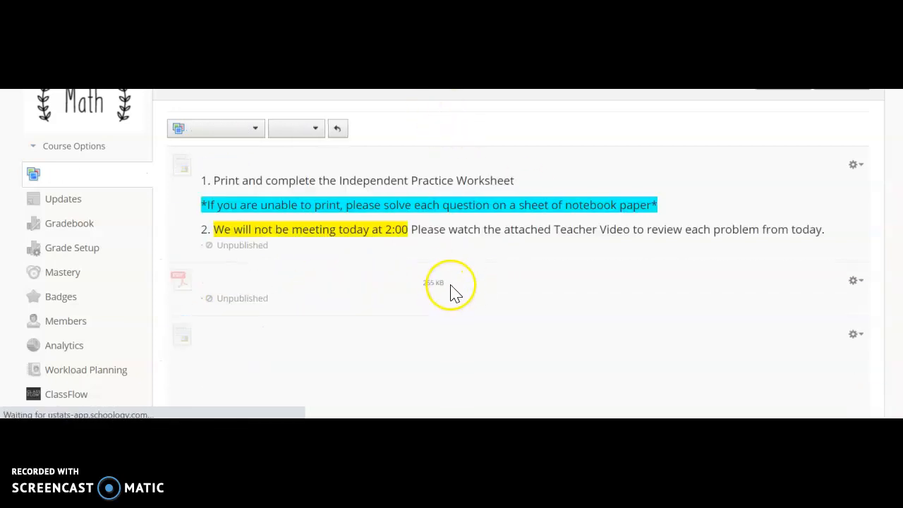
{"action": "scroll", "scroll_direction": "down", "scroll_amount": 3}
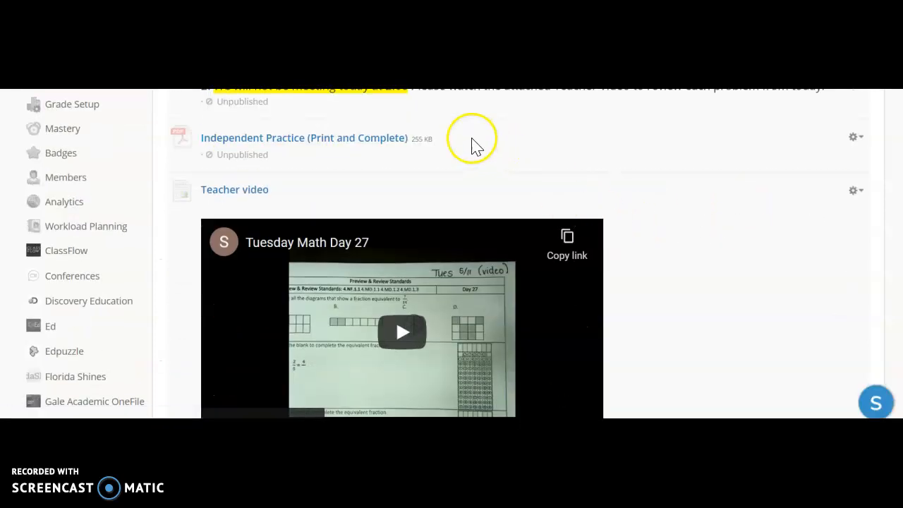
{"action": "mouse_move", "coordinate": [341, 146]}
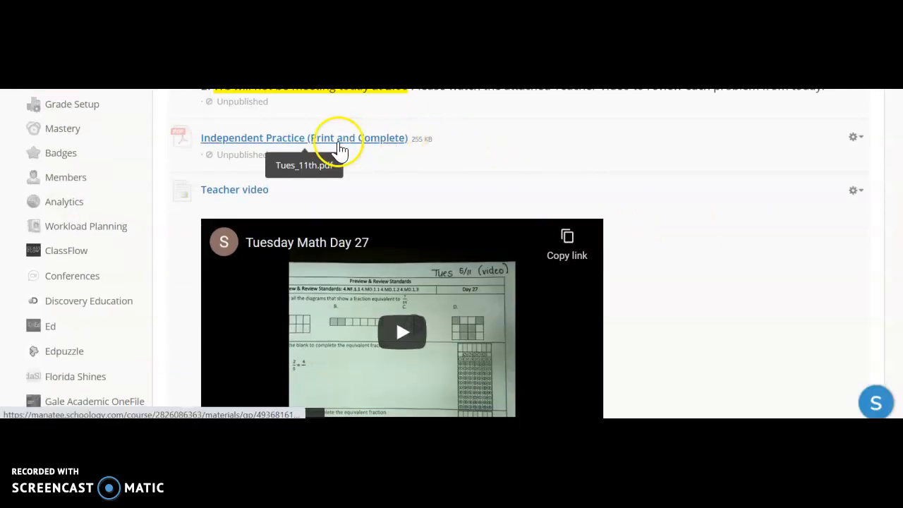
{"action": "scroll", "scroll_direction": "down", "scroll_amount": 3}
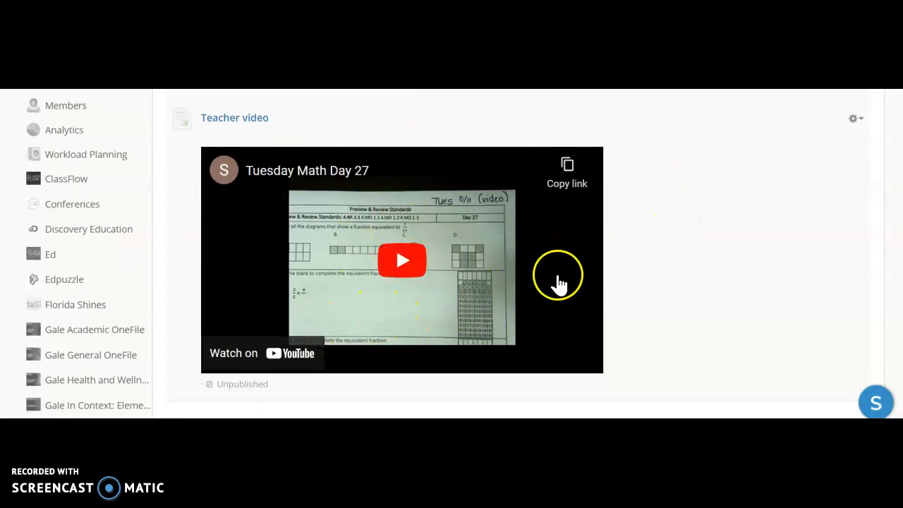
{"action": "mouse_move", "coordinate": [733, 285]}
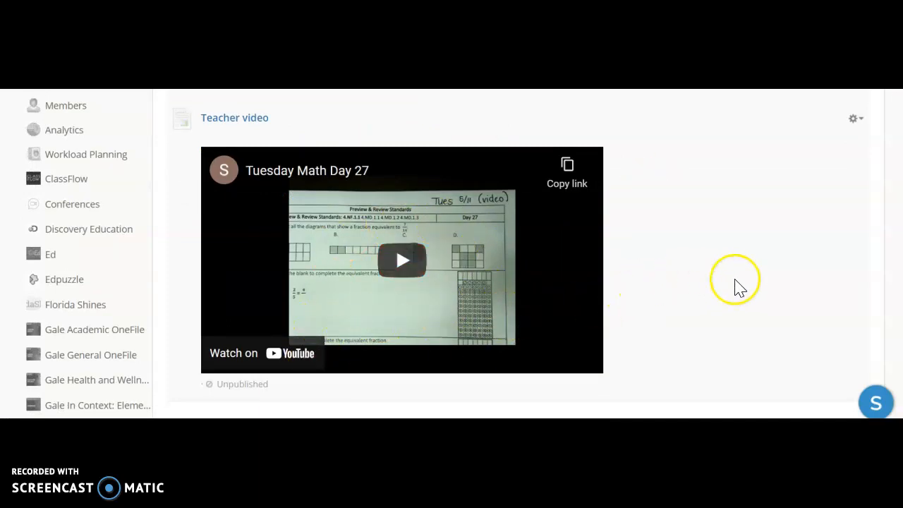
{"action": "scroll", "scroll_direction": "up", "scroll_amount": 3}
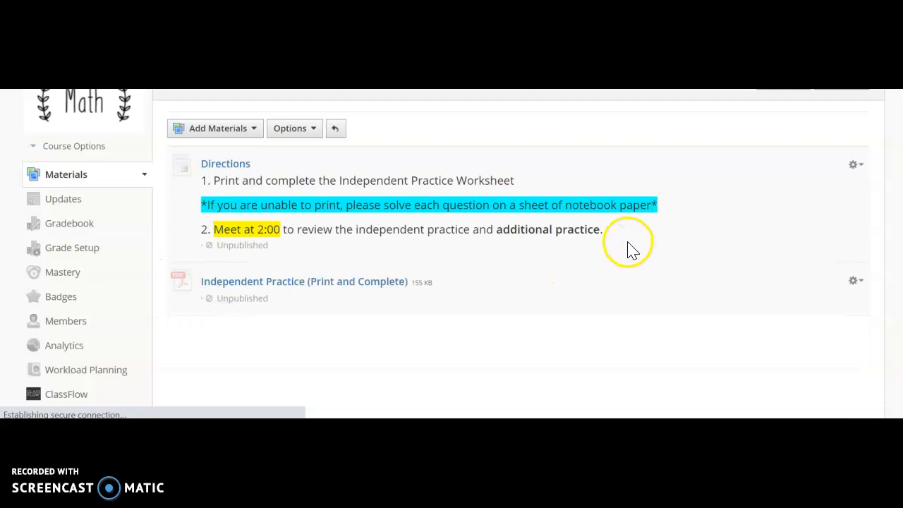
{"action": "mouse_move", "coordinate": [325, 289]}
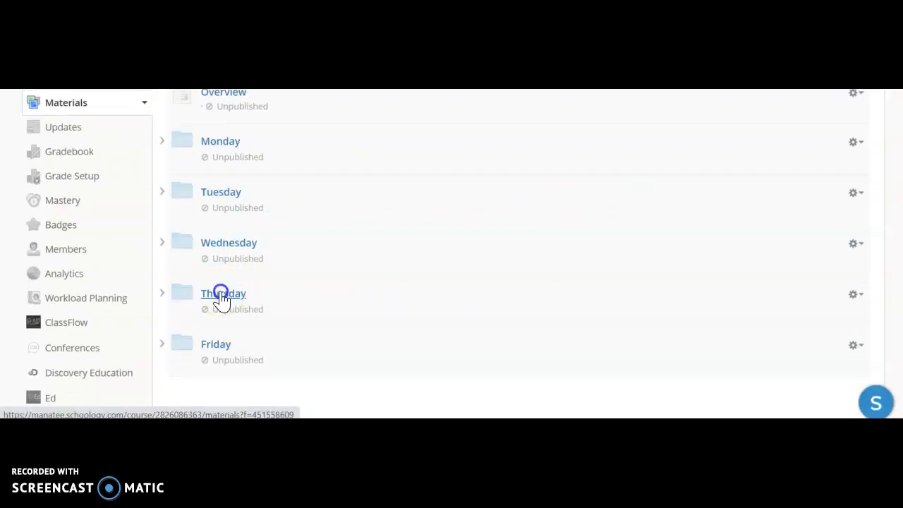
Open the Thursday folder, then the Friday folder with its FSA Review classwork directions
{"action": "left_click", "coordinate": [223, 294]}
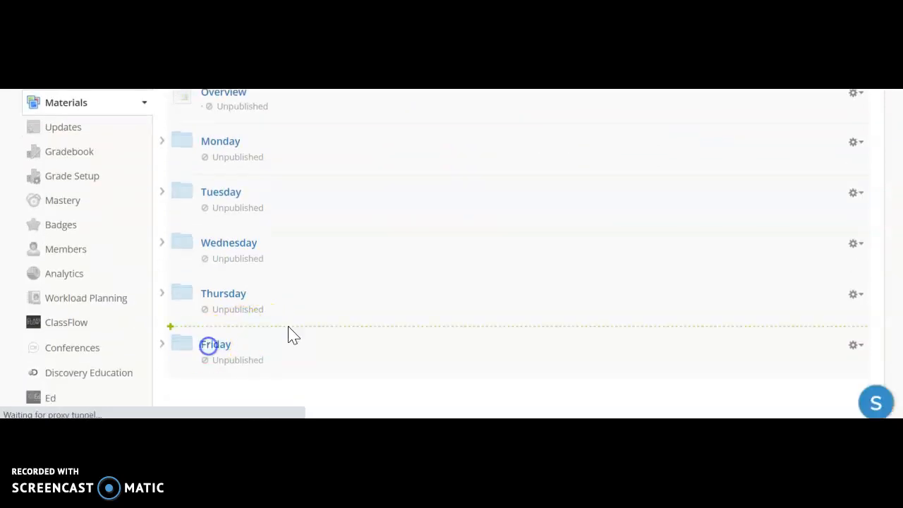
{"action": "left_click", "coordinate": [215, 344]}
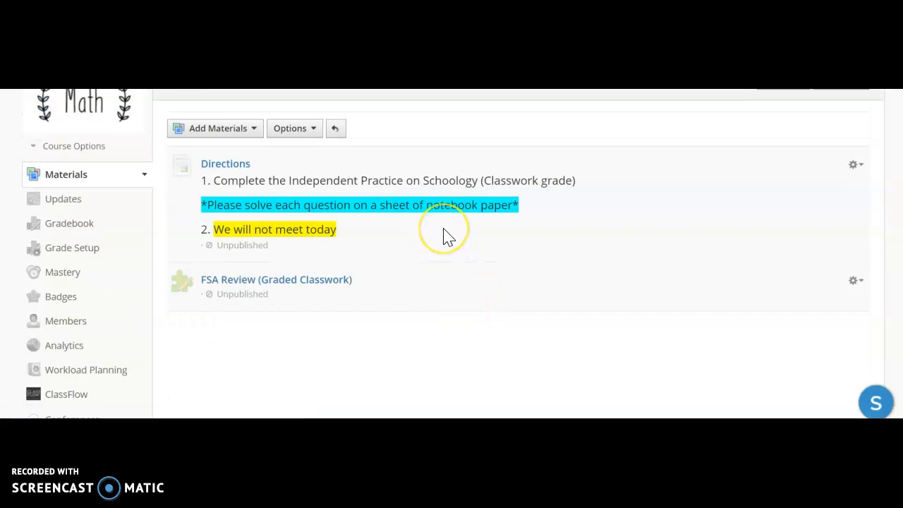